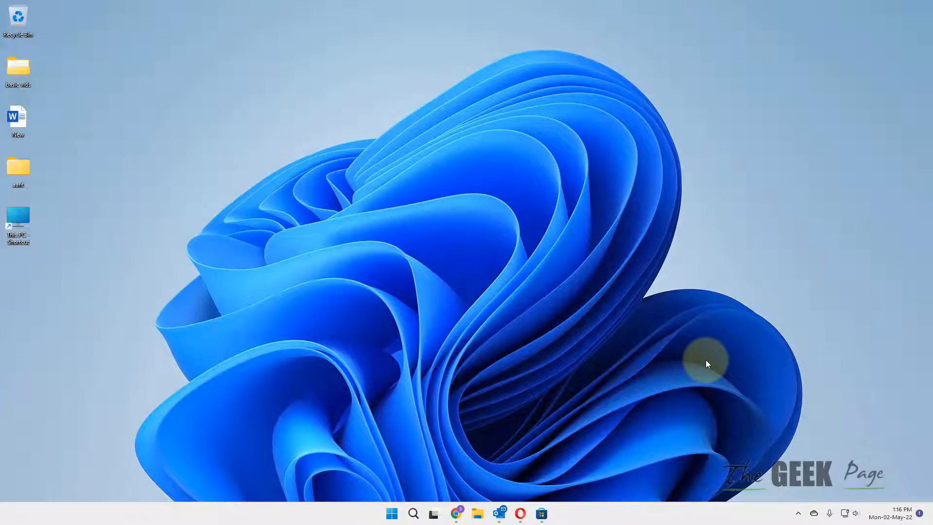
mouse_move(605, 342)
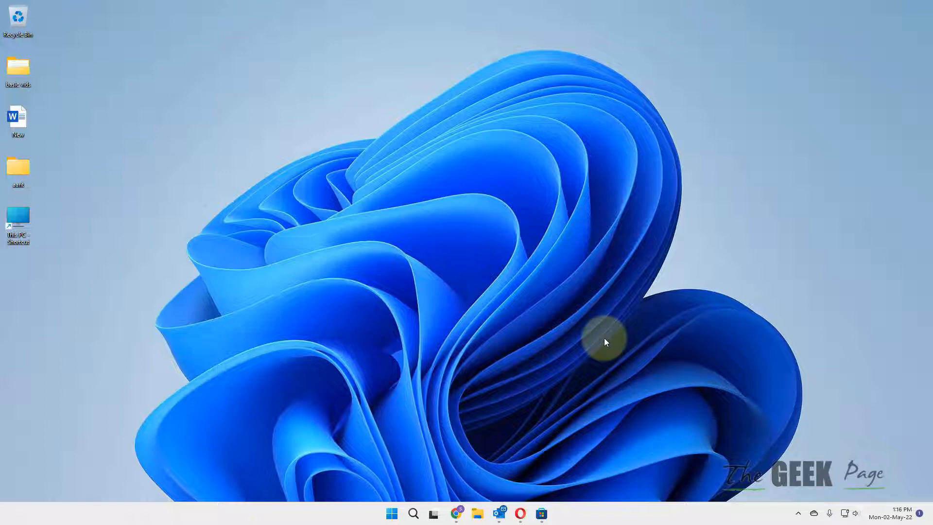
mouse_move(421, 470)
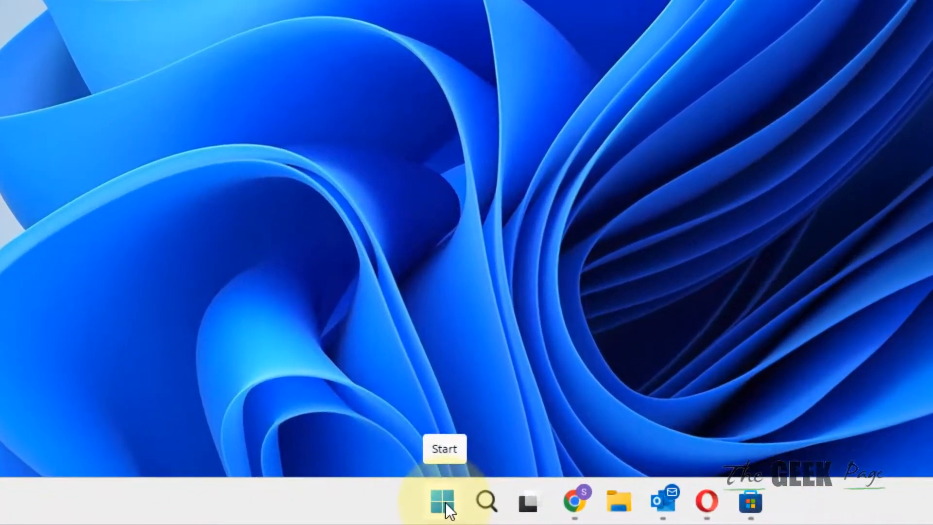
Open the Run dialog from the Start context menu and enter 'explorer.exe /seperate'
right_click(442, 502)
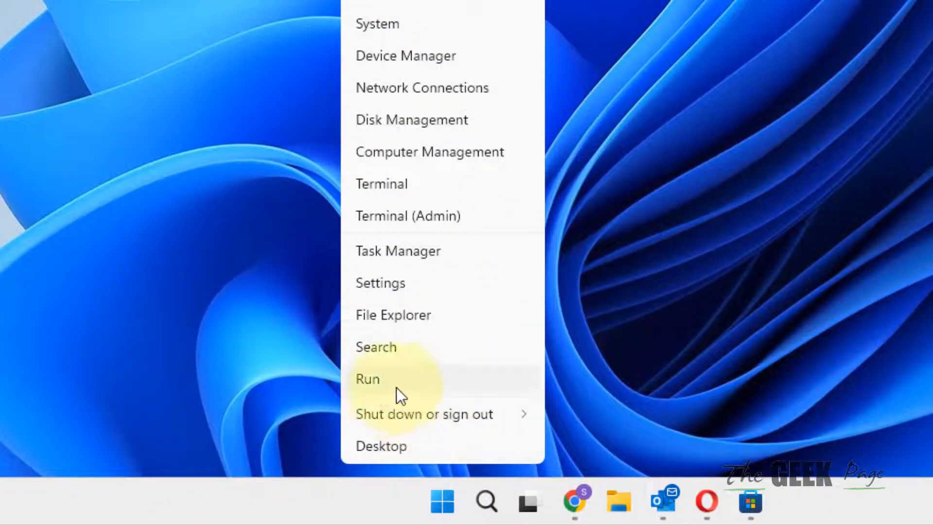
left_click(368, 379)
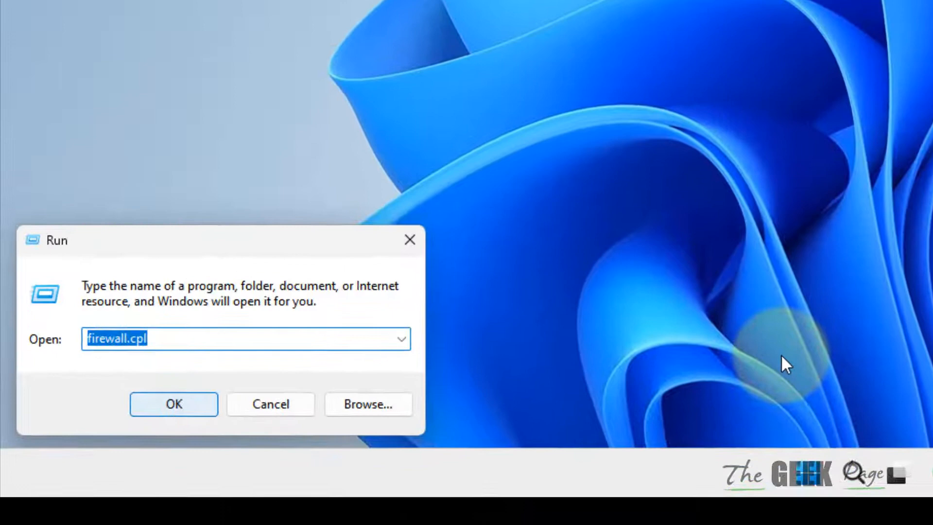
type("explo")
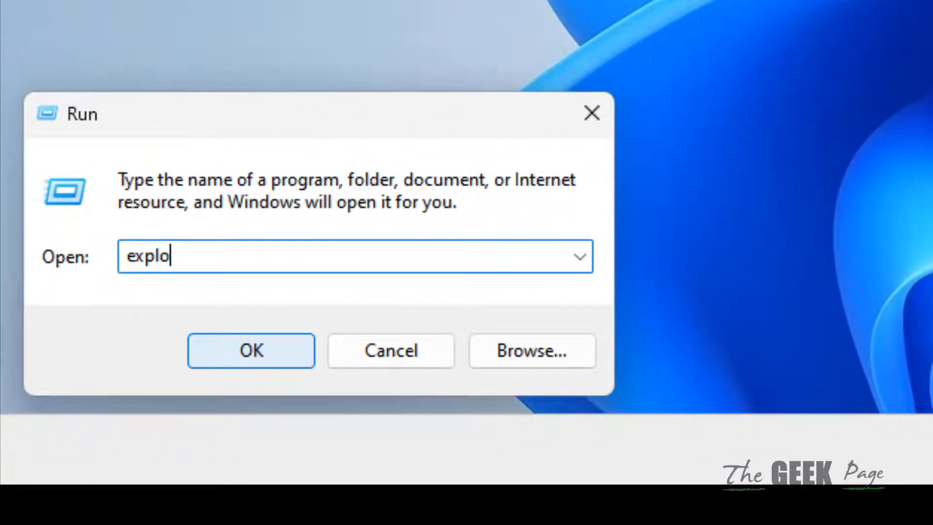
type("rer.exe")
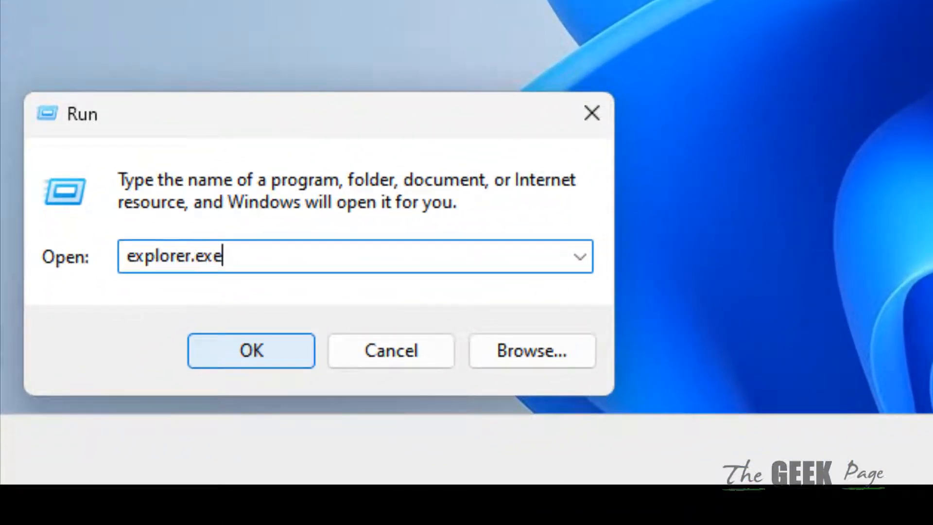
type("/")
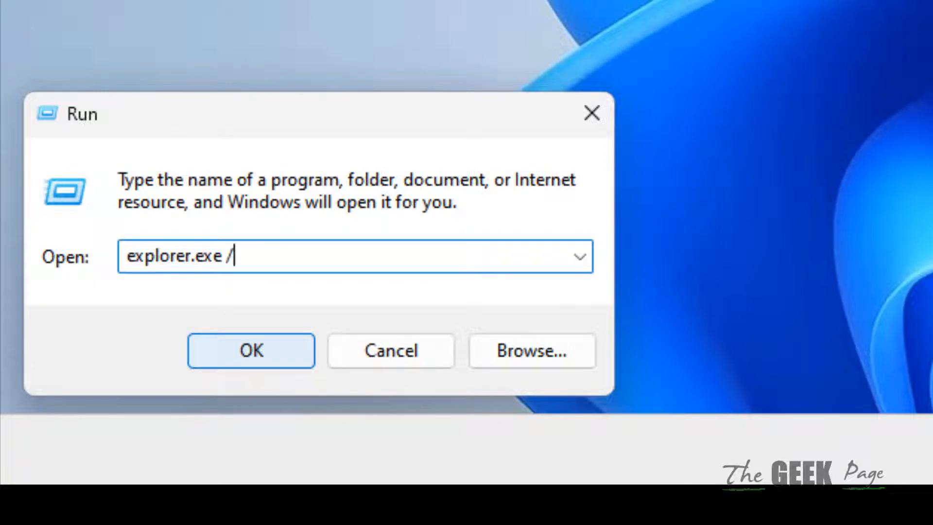
type("sepe")
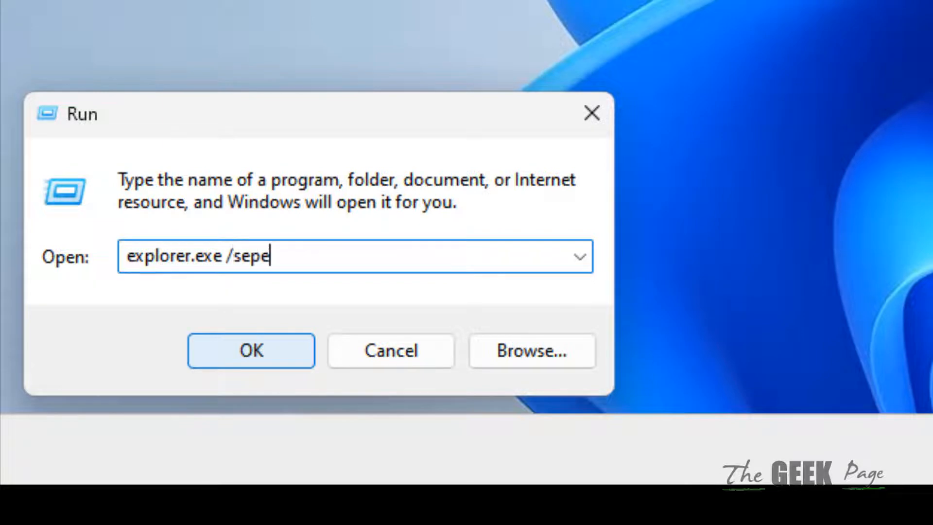
type("rate")
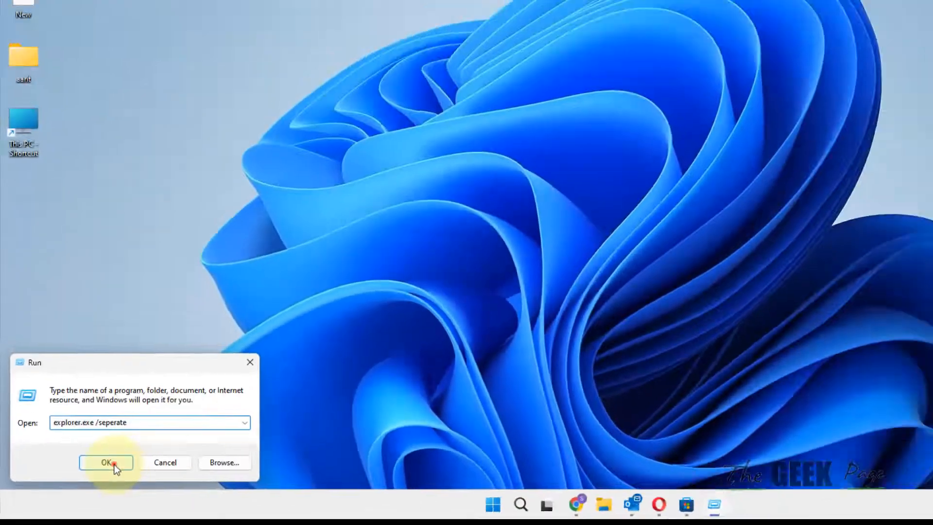
Run the 'explorer.exe /seperate' command, then close the Documents window it opens
left_click(106, 463)
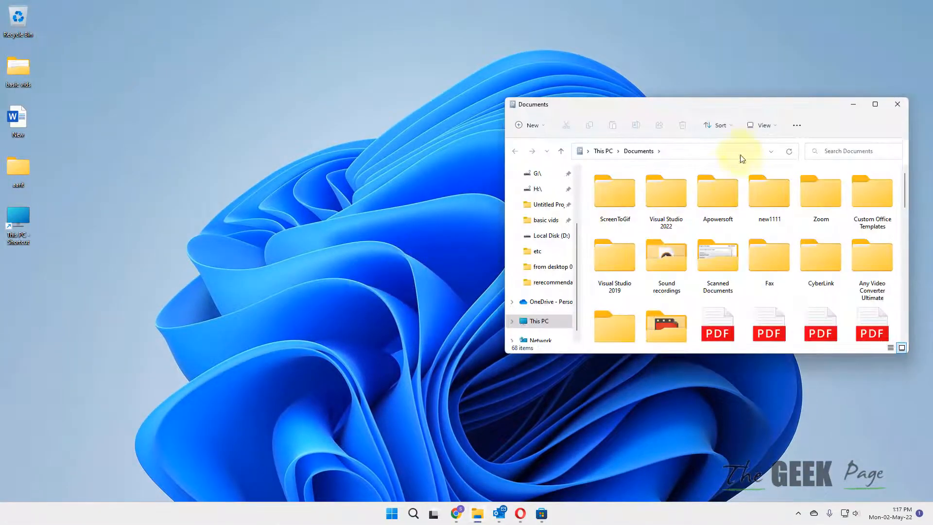
mouse_move(867, 128)
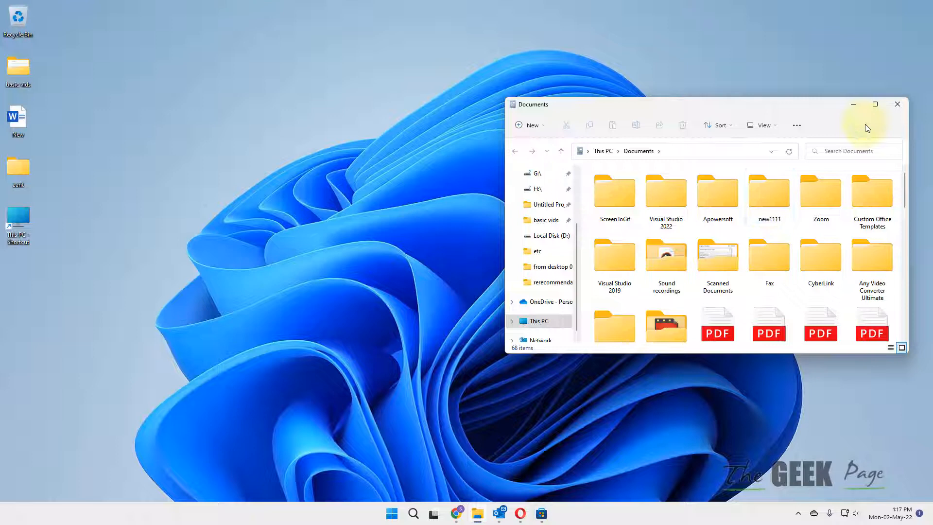
left_click(898, 104)
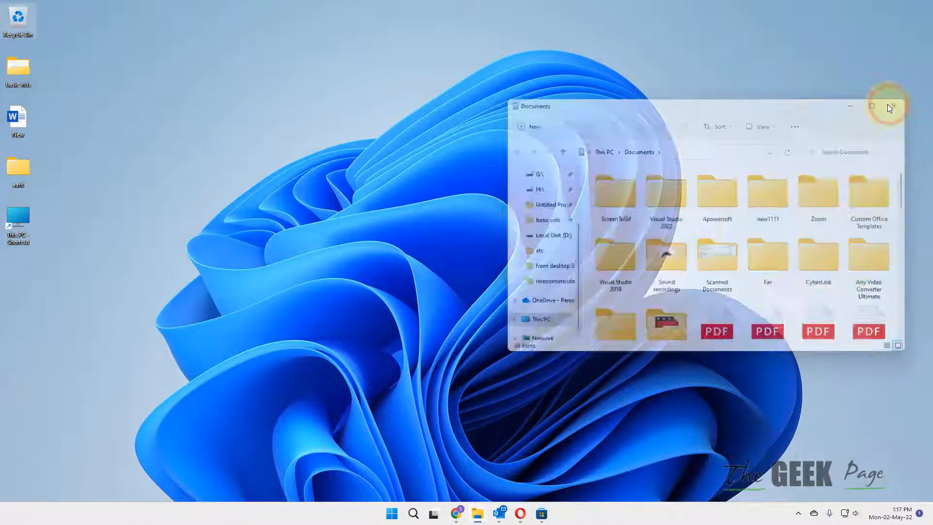
left_click(892, 107)
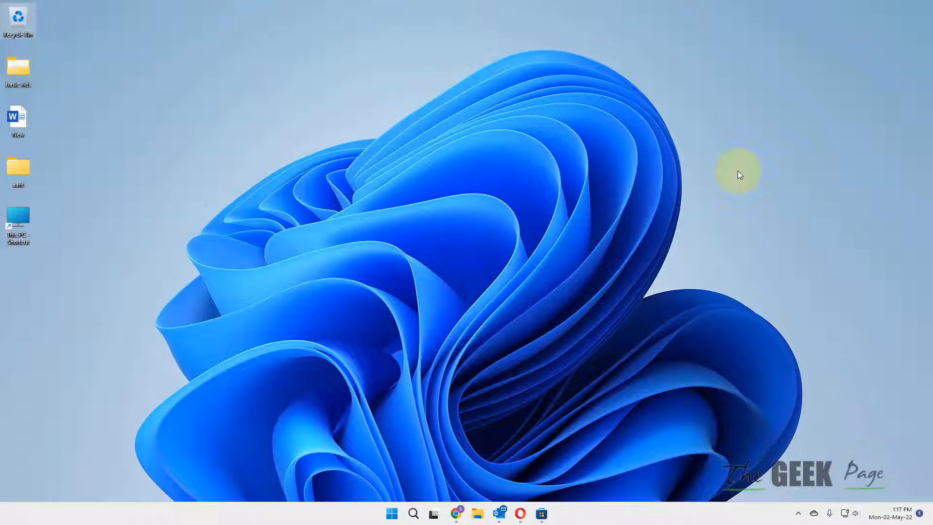
Search Windows for 'file explorer options' and open the File Explorer Options result
left_click(413, 513)
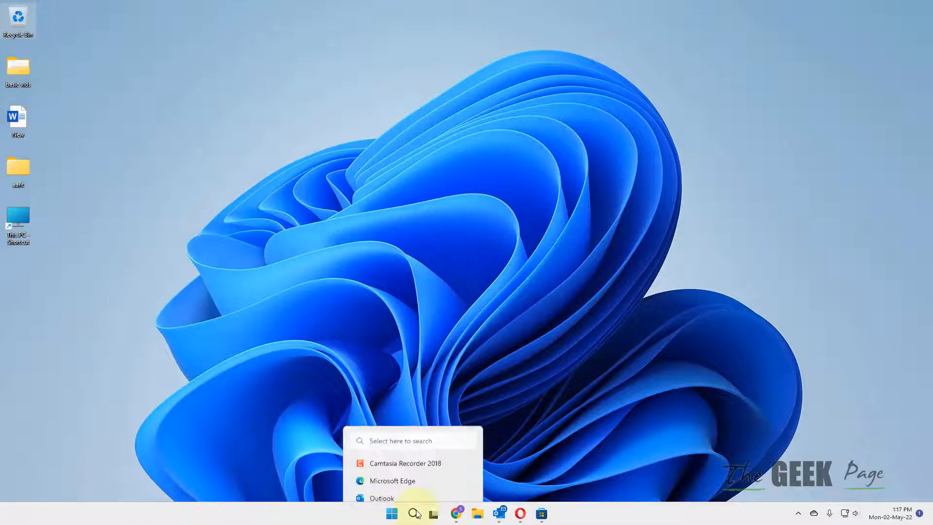
left_click(414, 513)
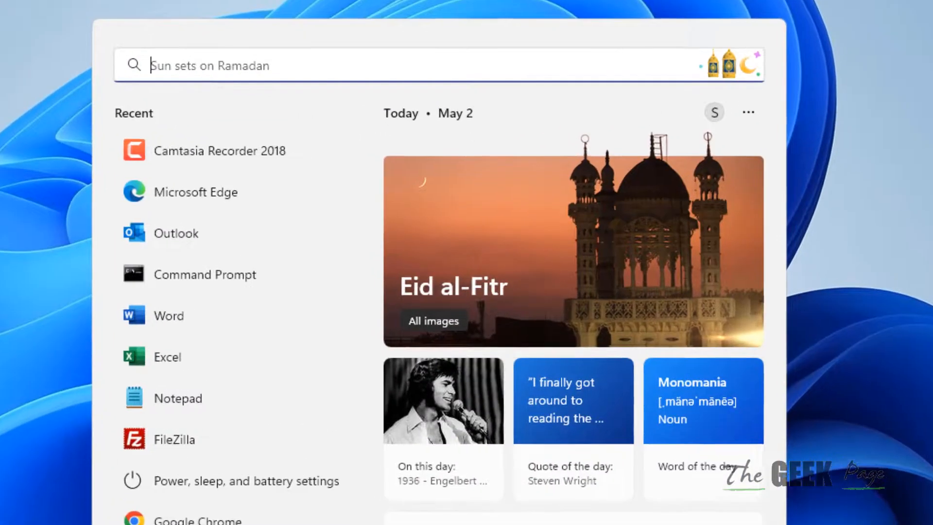
type("file explorer")
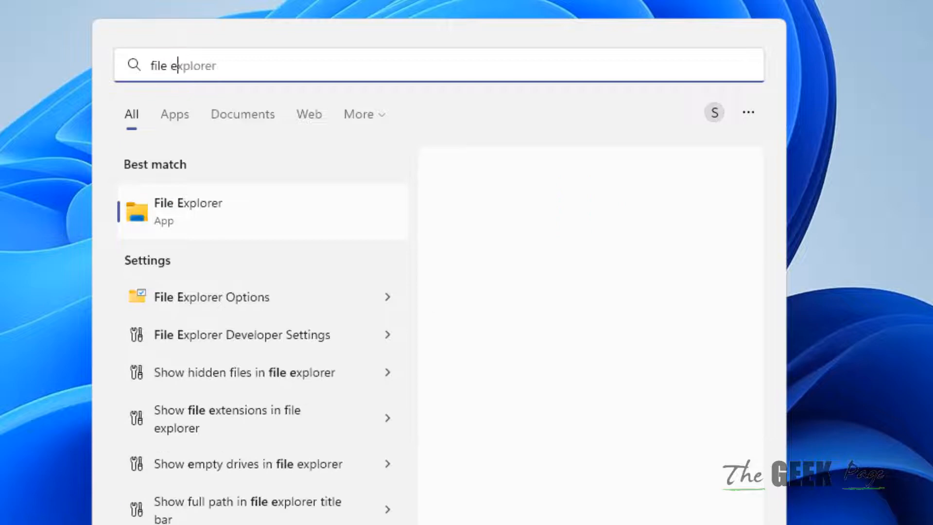
type("options")
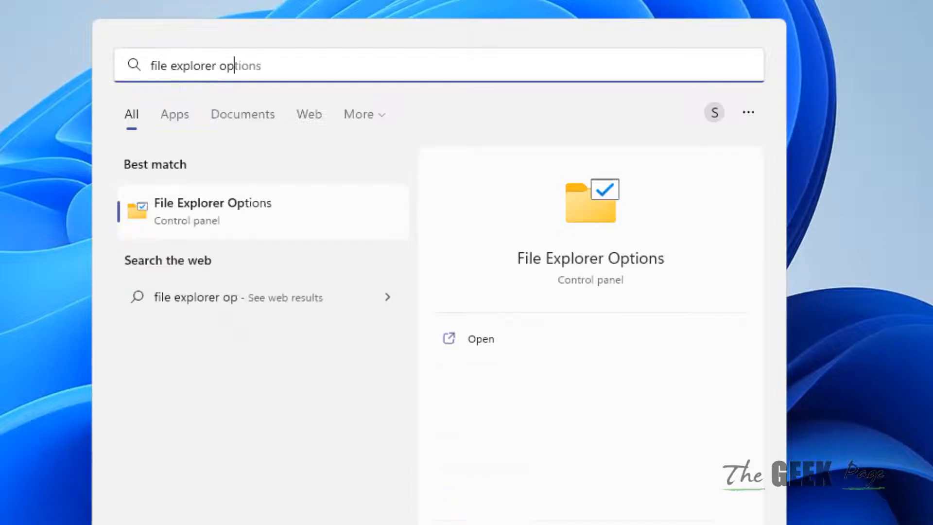
type("tions")
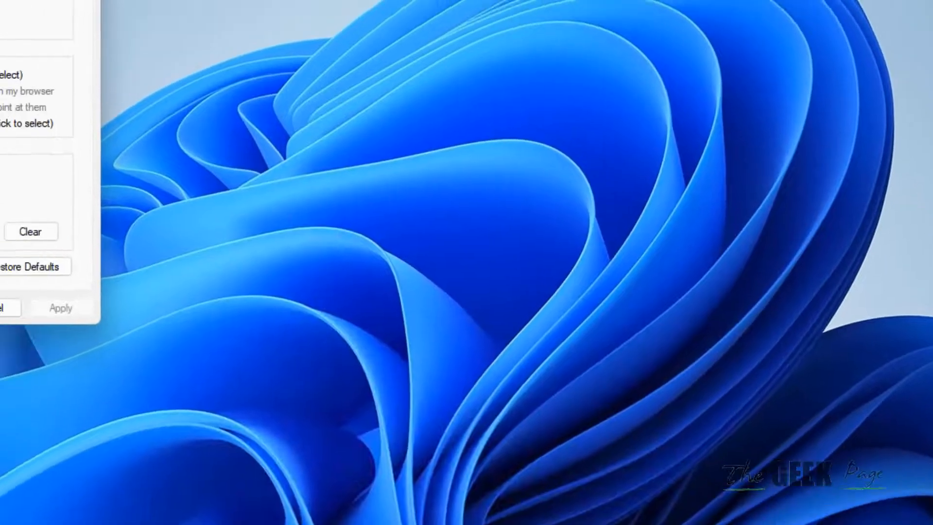
On the View tab, check 'Launch folder windows in a separate process' and apply
left_click(88, 72)
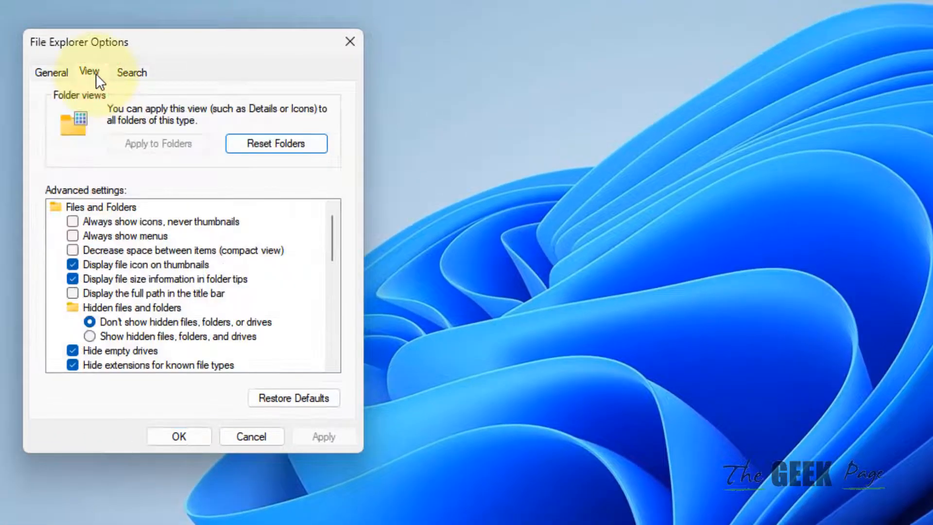
scroll("down", 3)
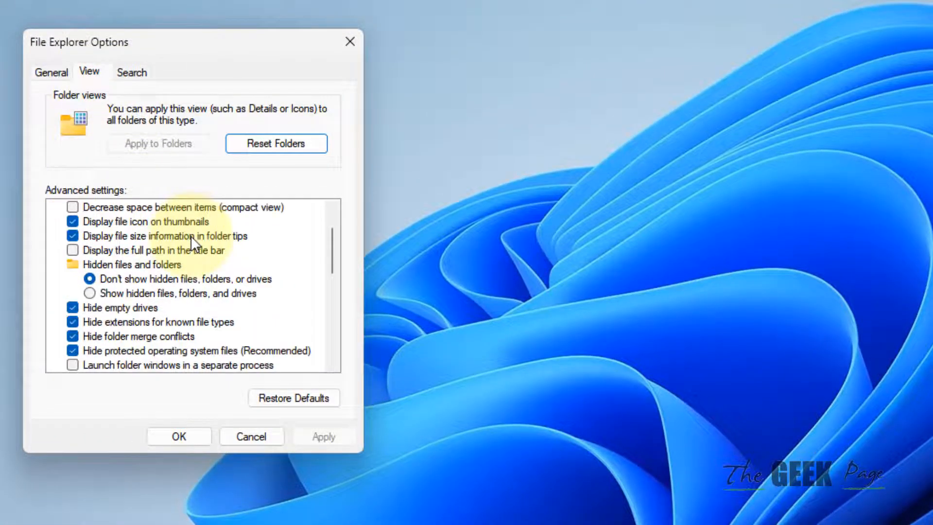
scroll("down", 3)
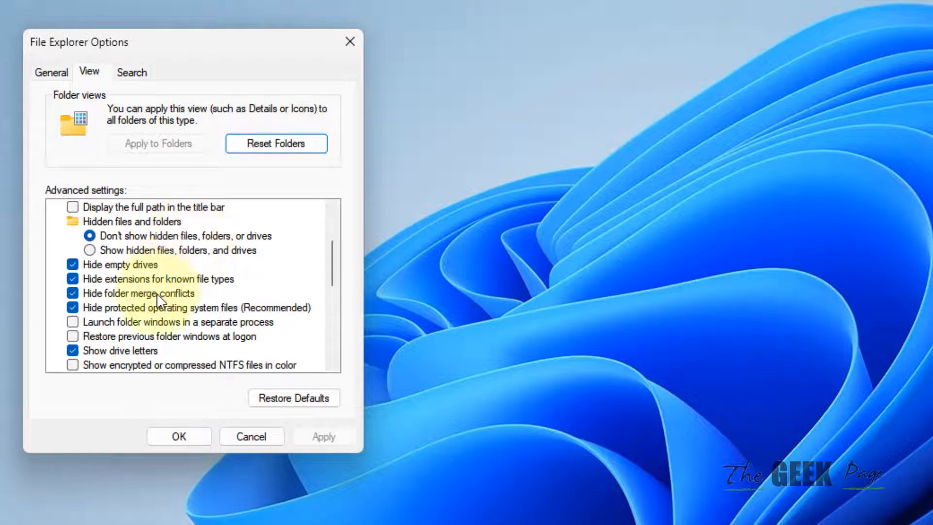
left_click(72, 321)
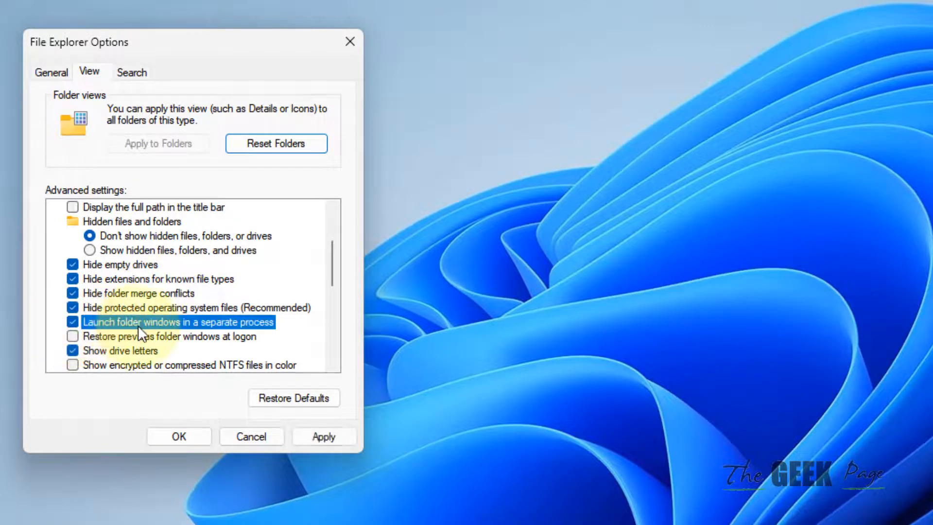
mouse_move(262, 336)
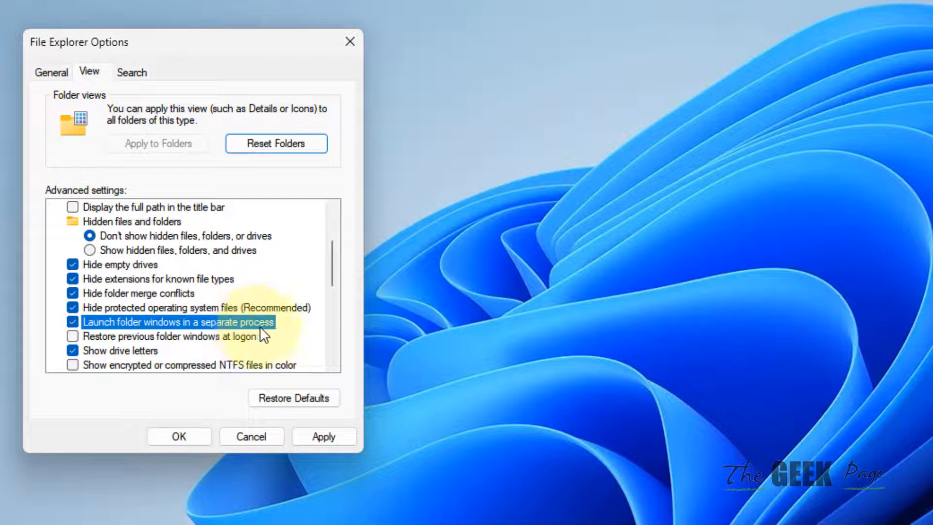
left_click(324, 437)
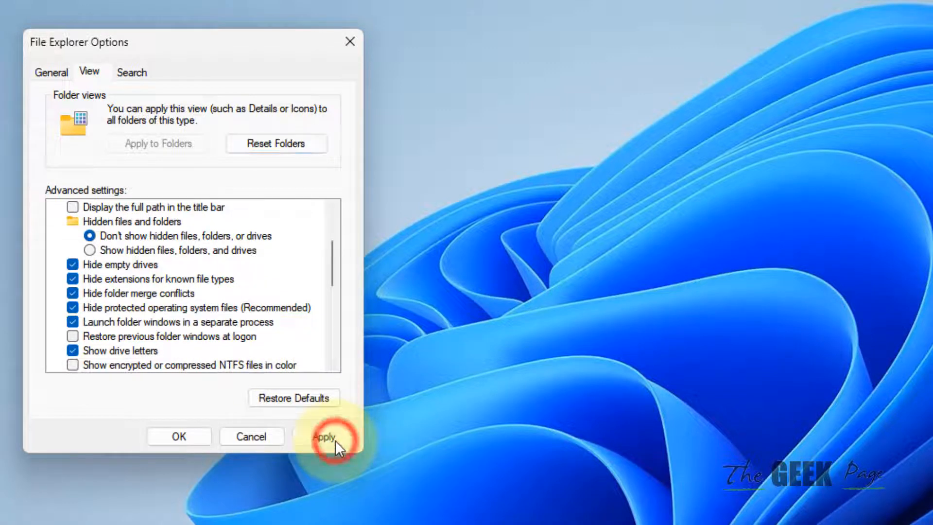